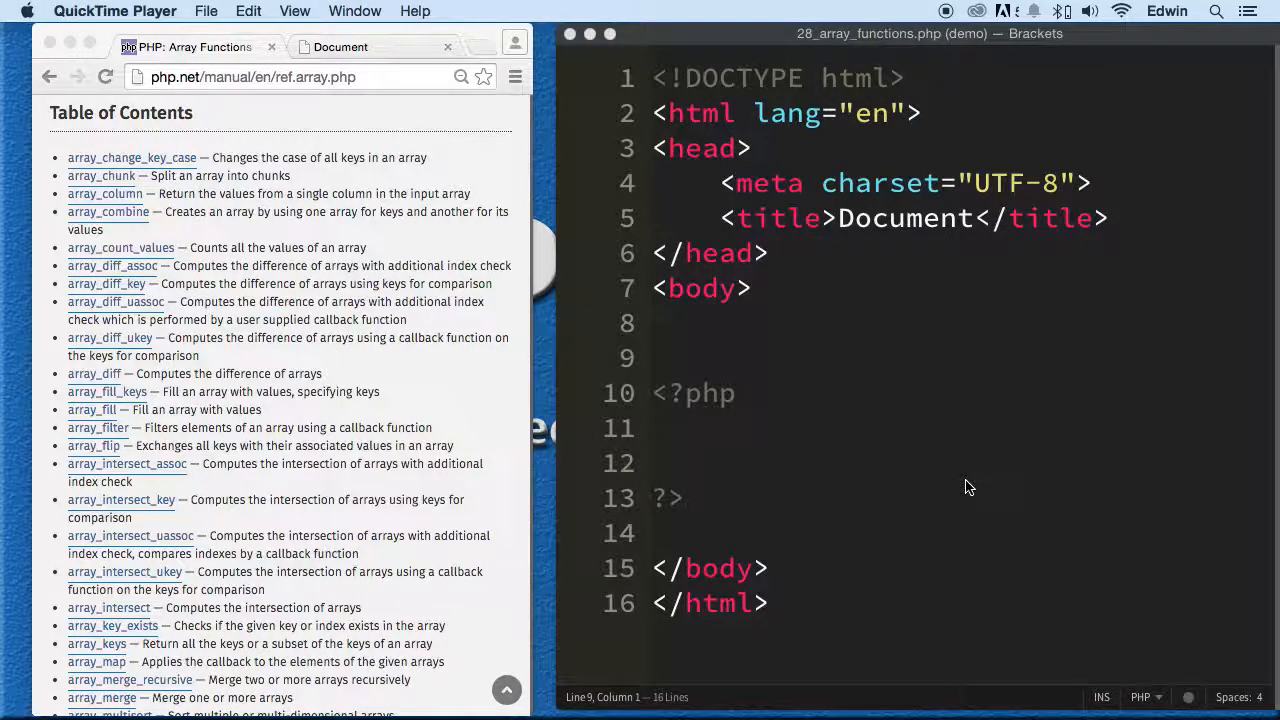
mouse_move(901, 487)
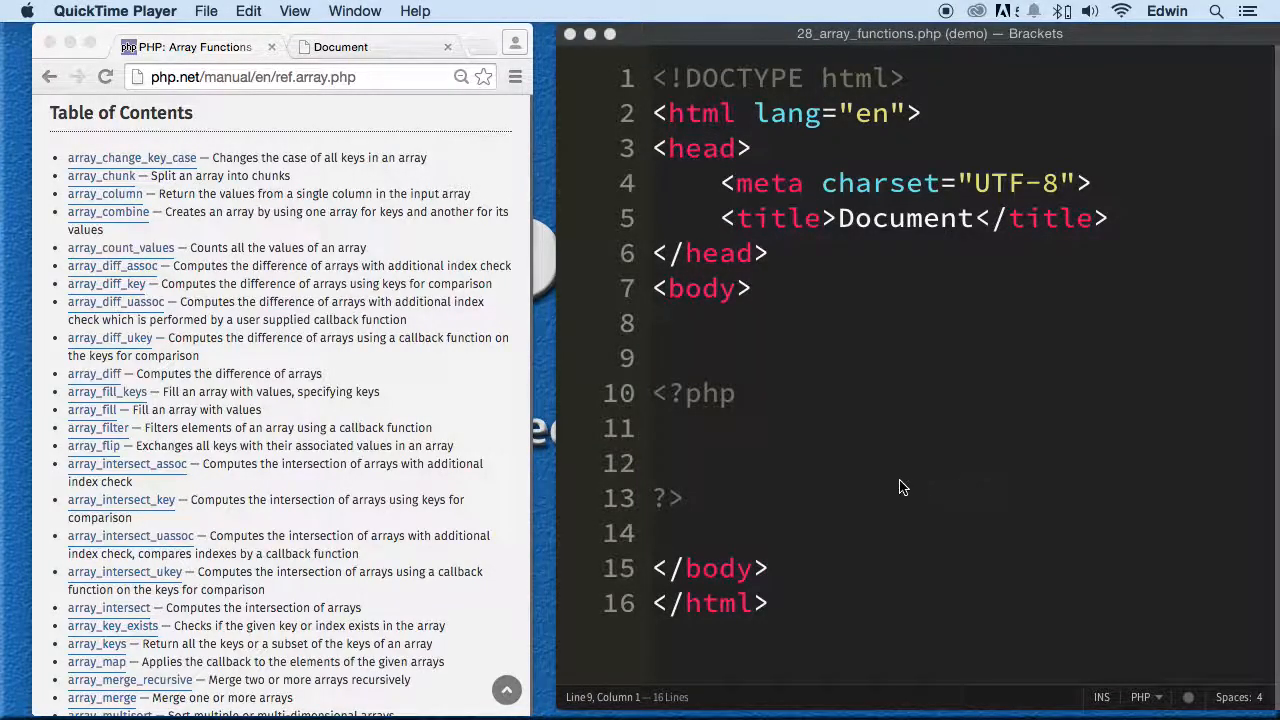
mouse_move(650, 413)
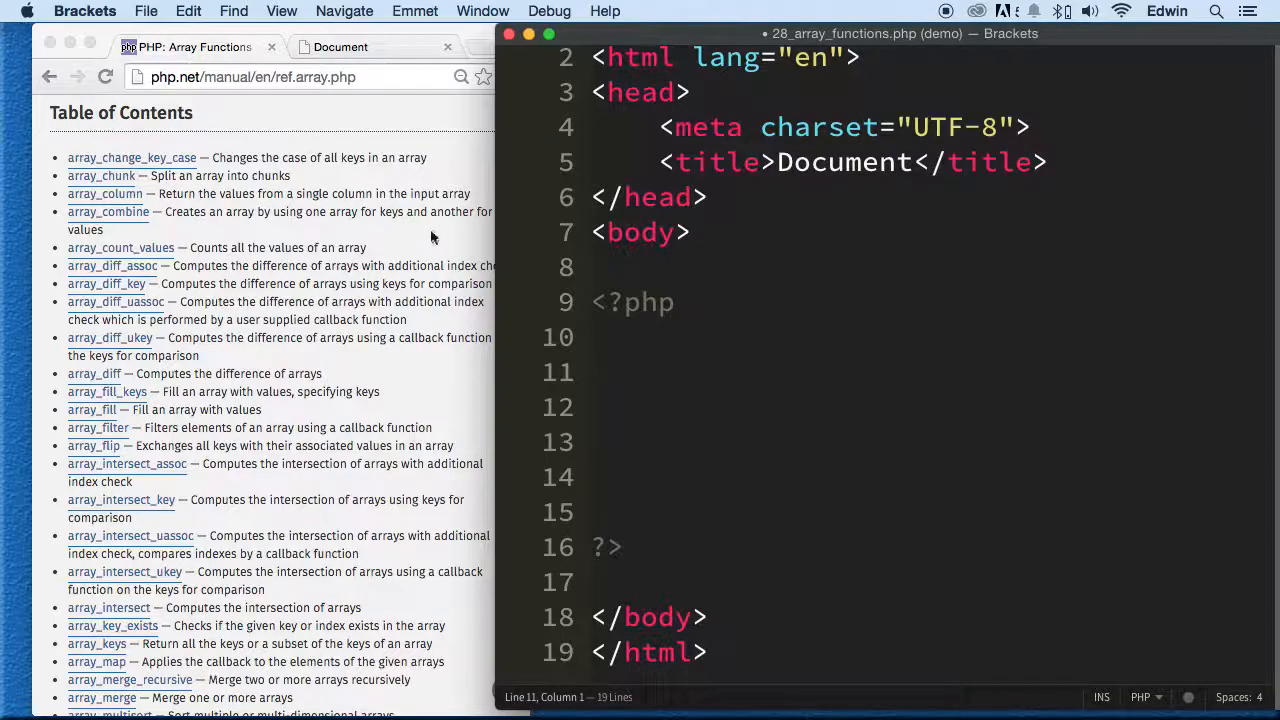
Scroll down the array functions file to the PHP block where blank lines go
scroll("down", 3)
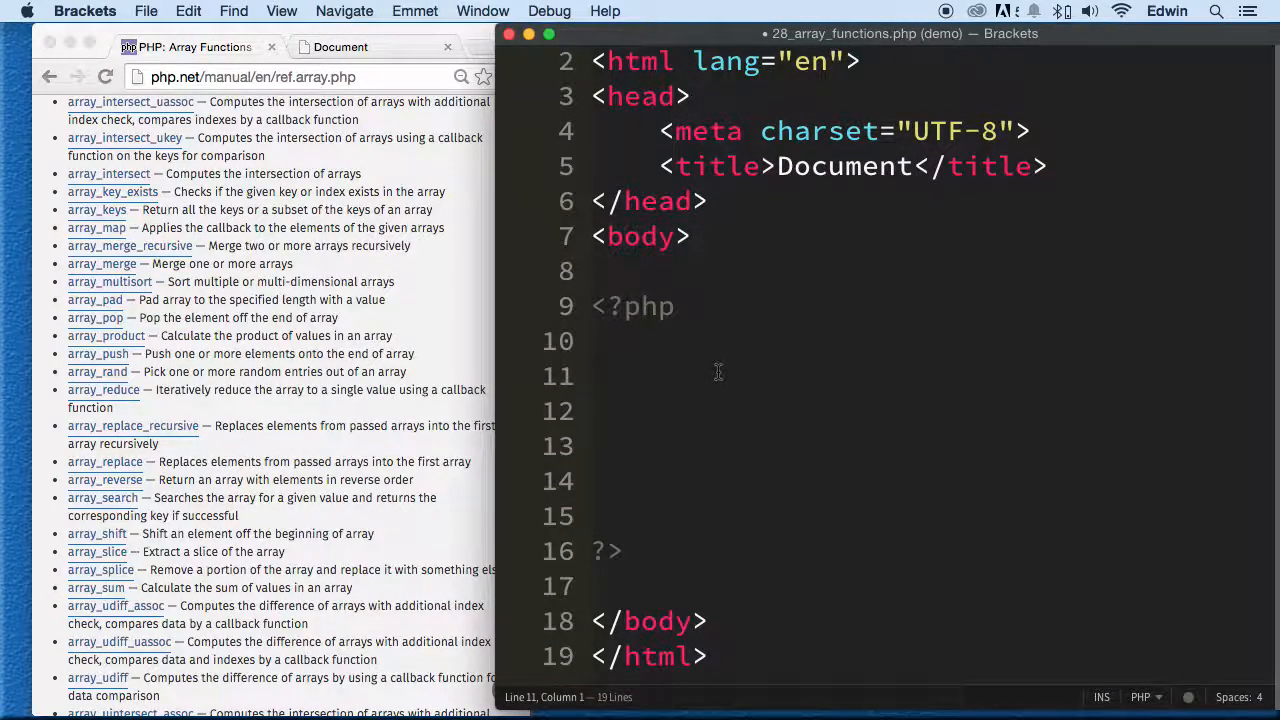
Start $list = [] on line 11, replacing an initial array() call with short brackets
type("$l")
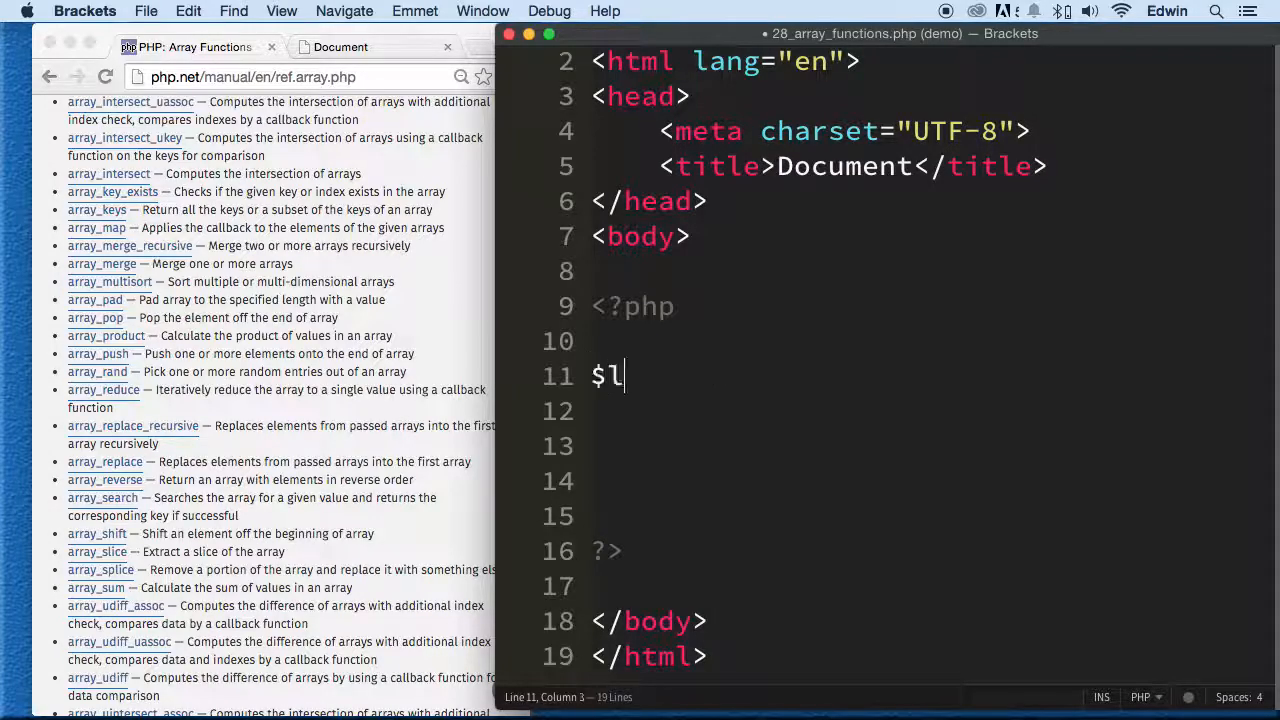
type("ist =")
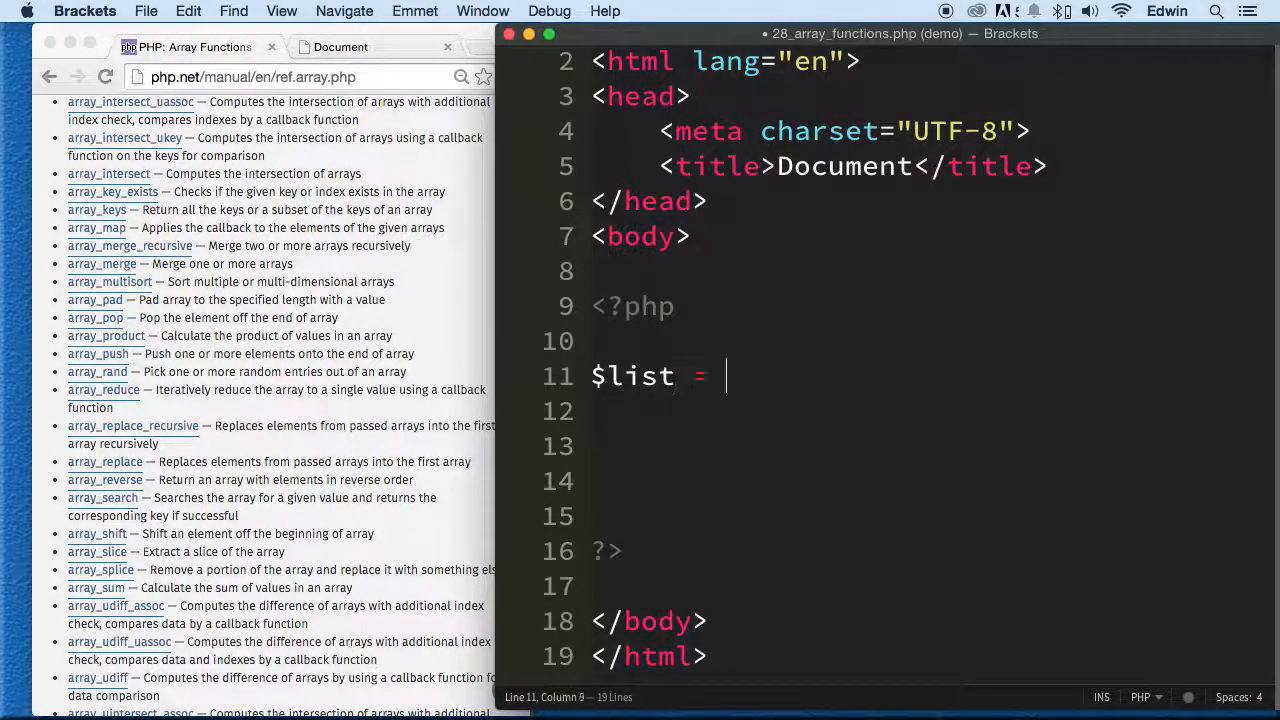
type("array")
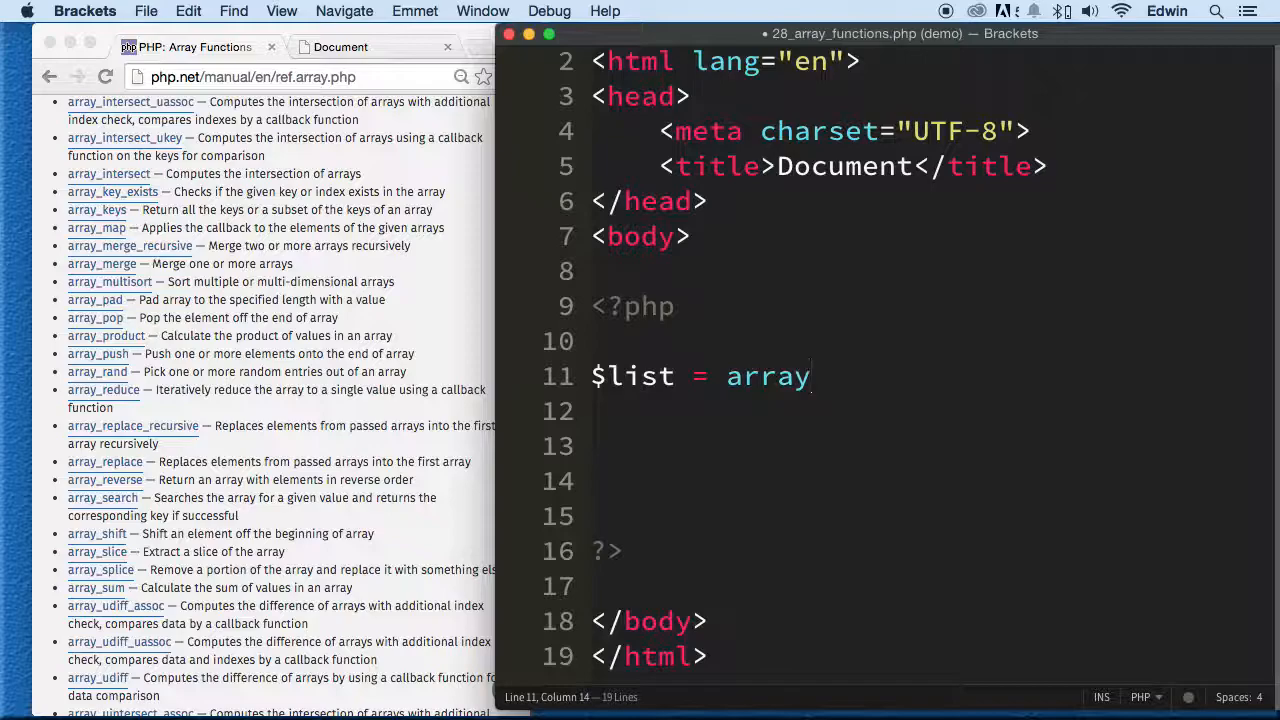
type("();")
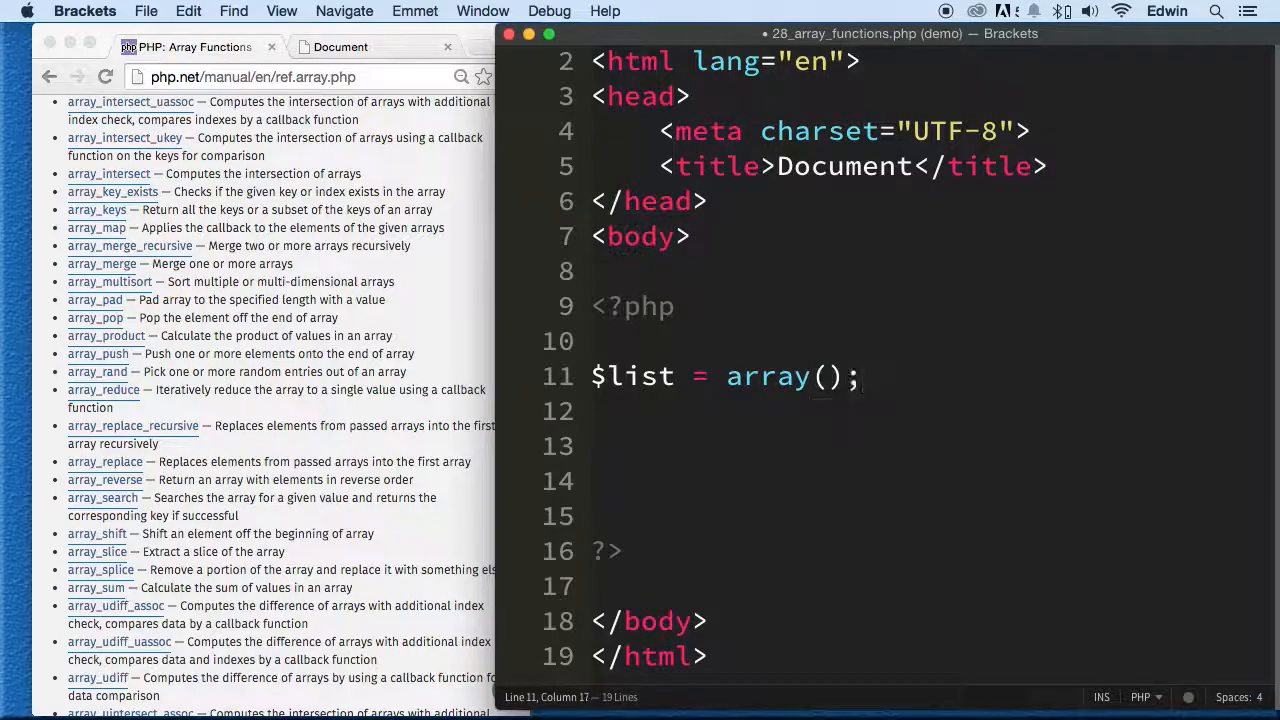
key("Backspace")
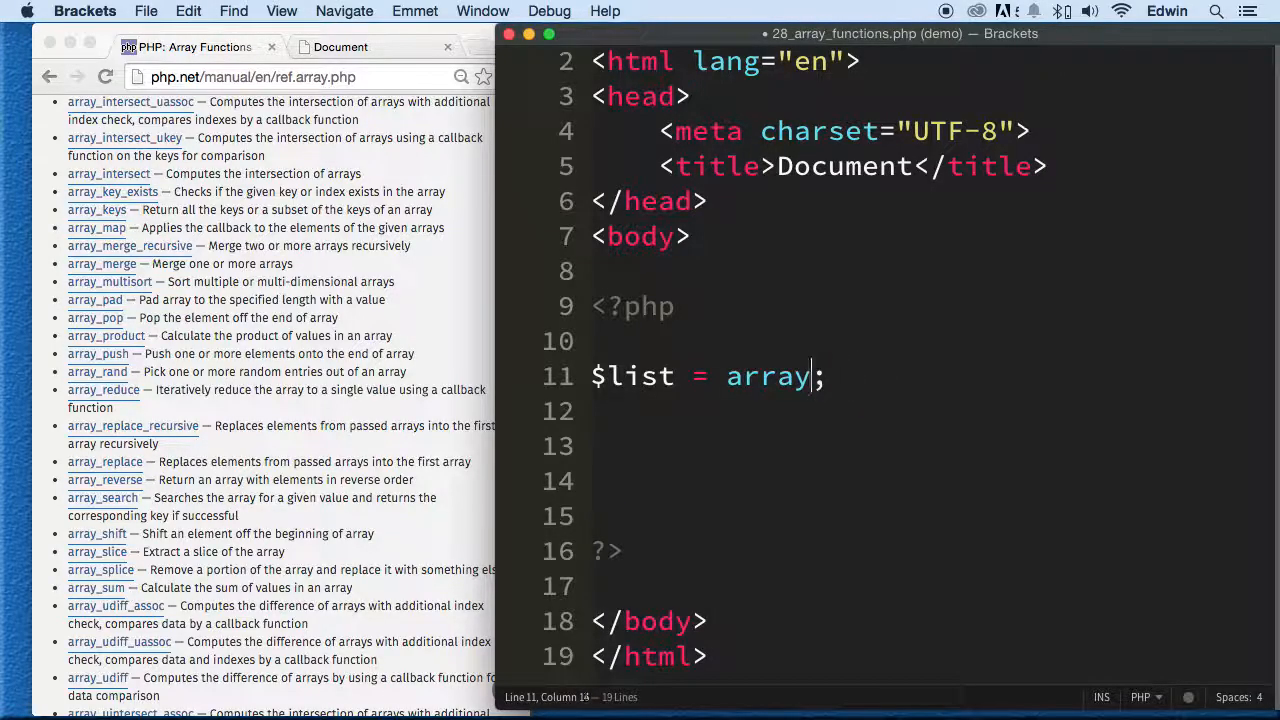
type("[]")
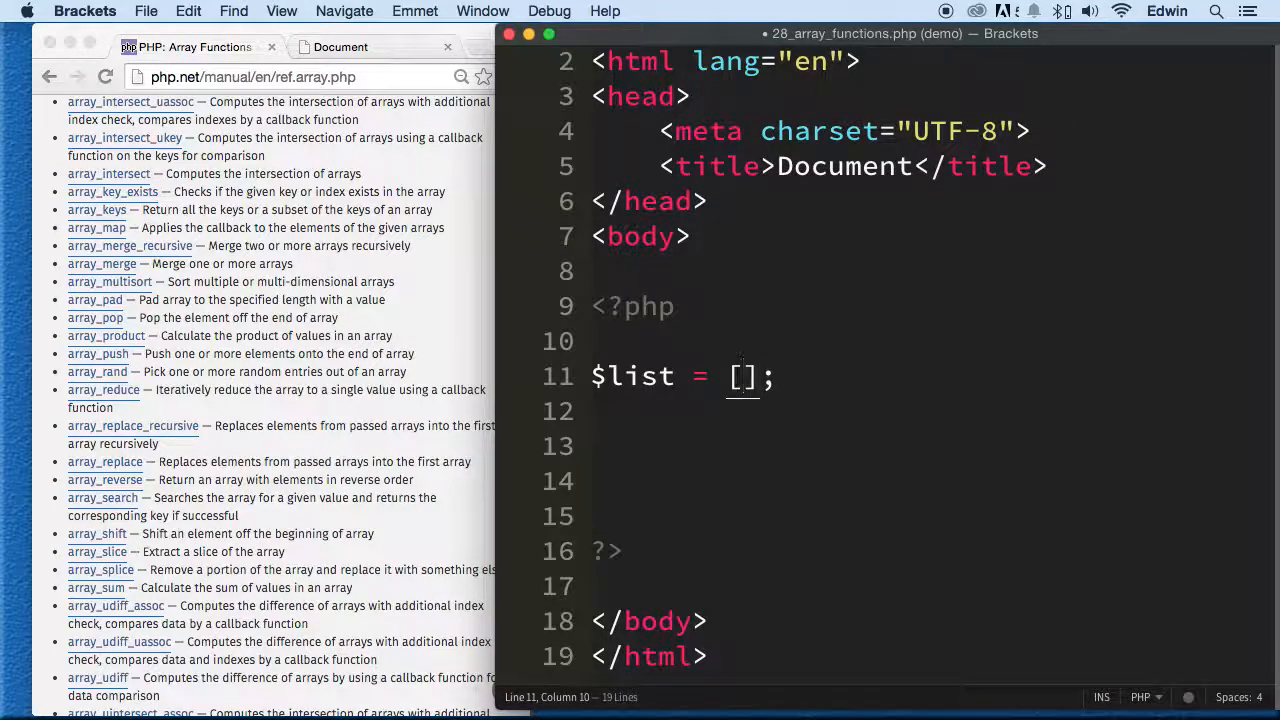
Fill the array with 343,34,323,23,54,232,453 and begin an echo statement below
type("343")
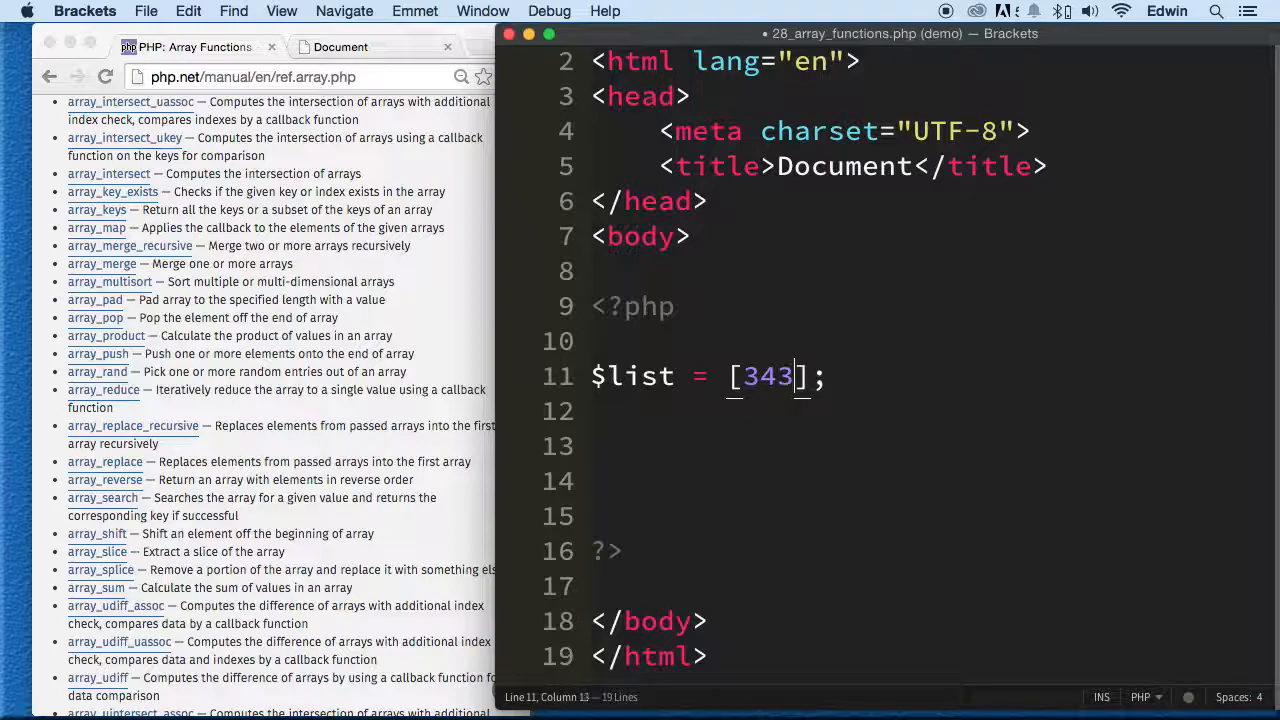
type(",34,323,2")
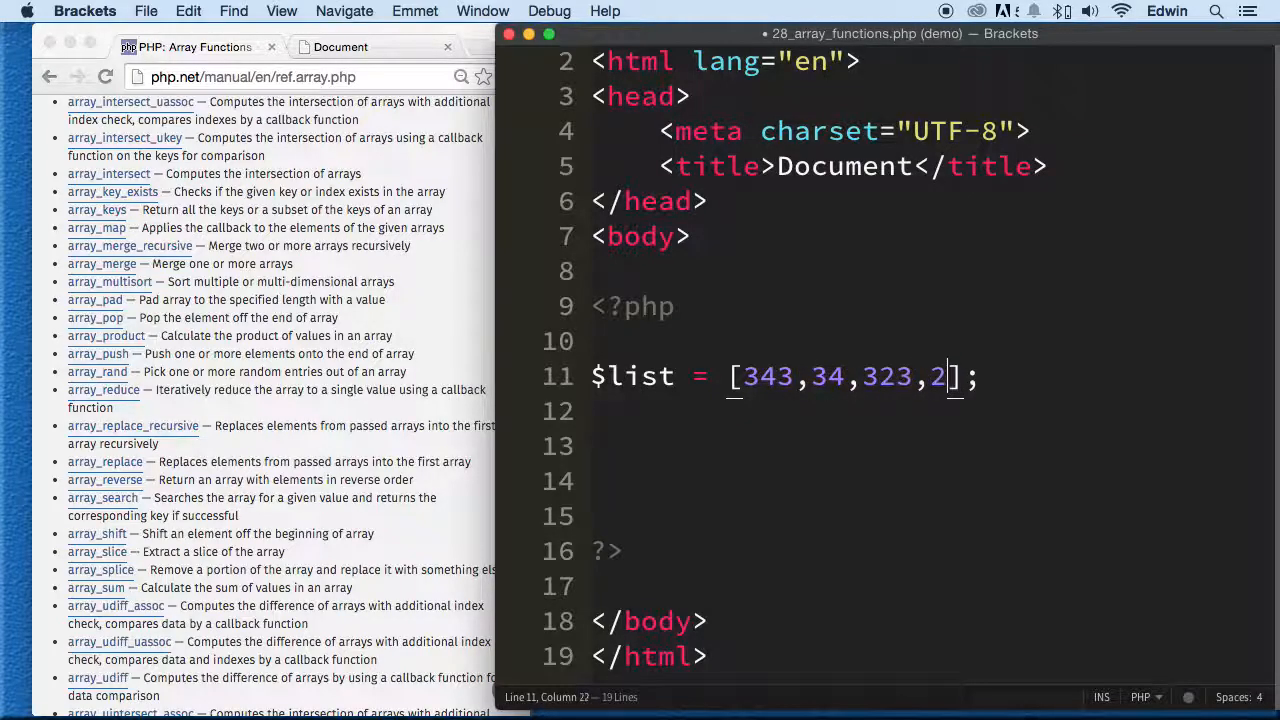
type("3,54,232,")
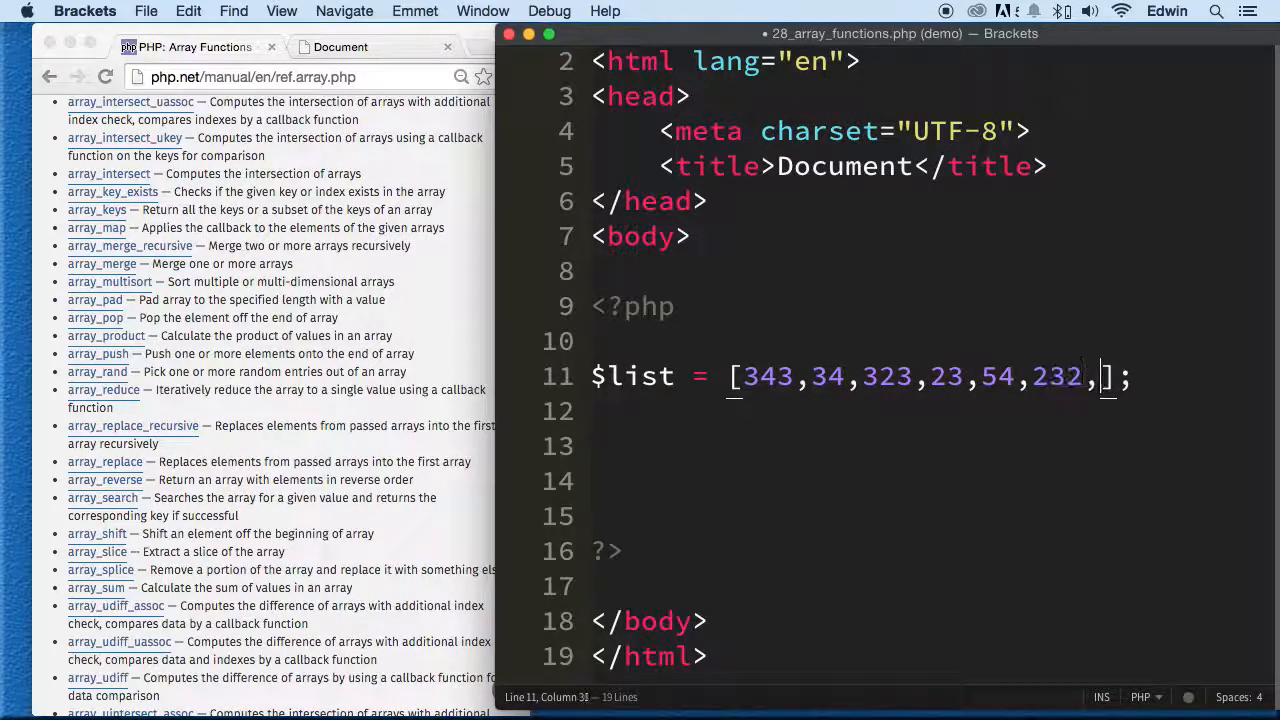
type("453")
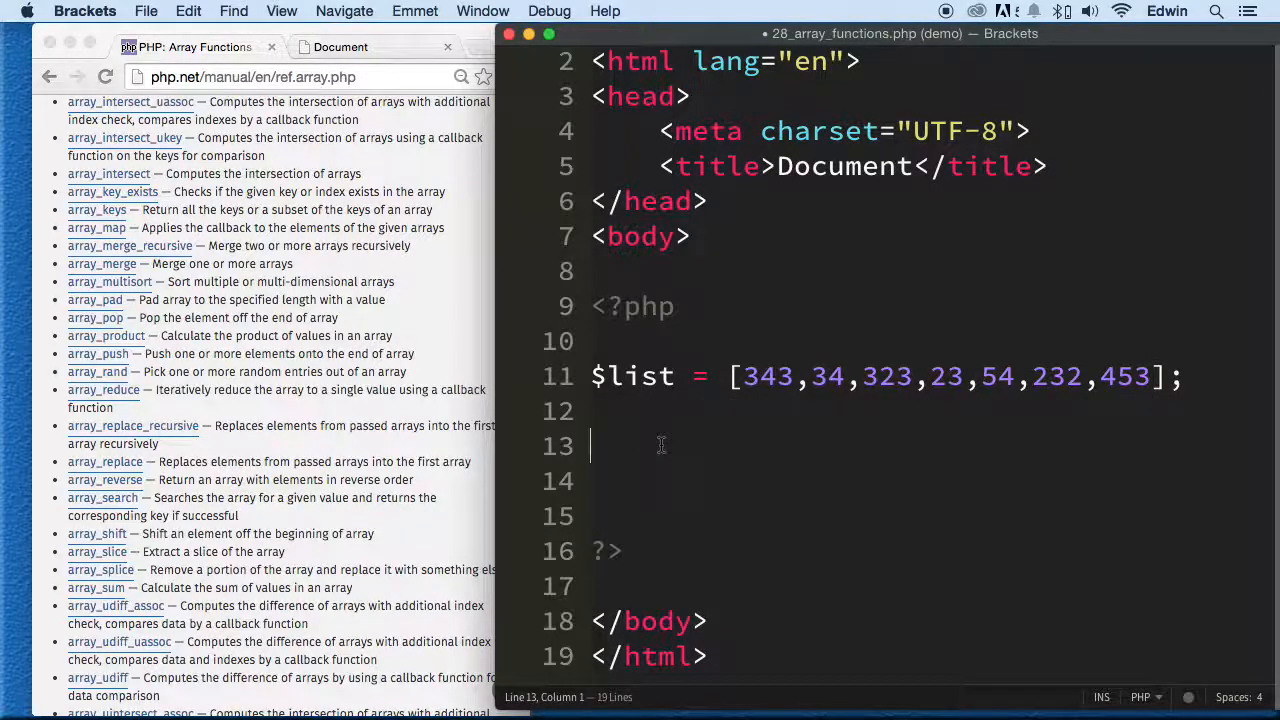
type("echo")
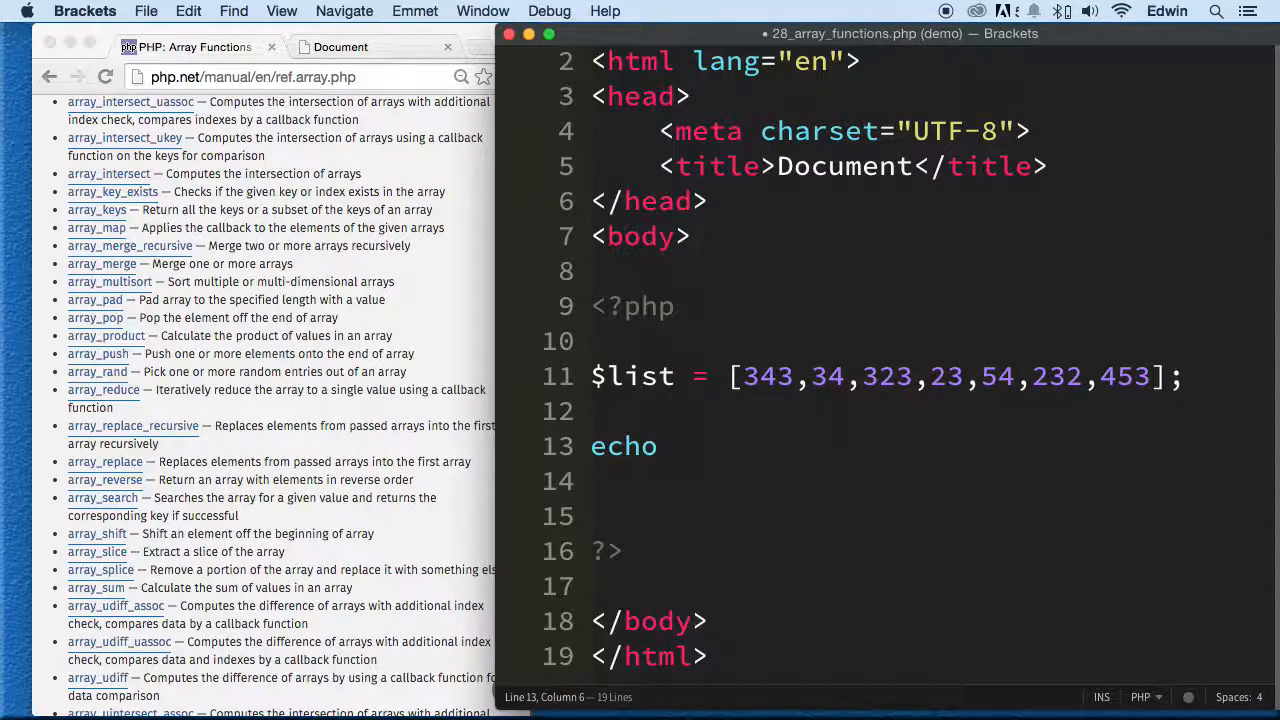
Complete the line as echo max($list); so the page prints 453
type("max();")
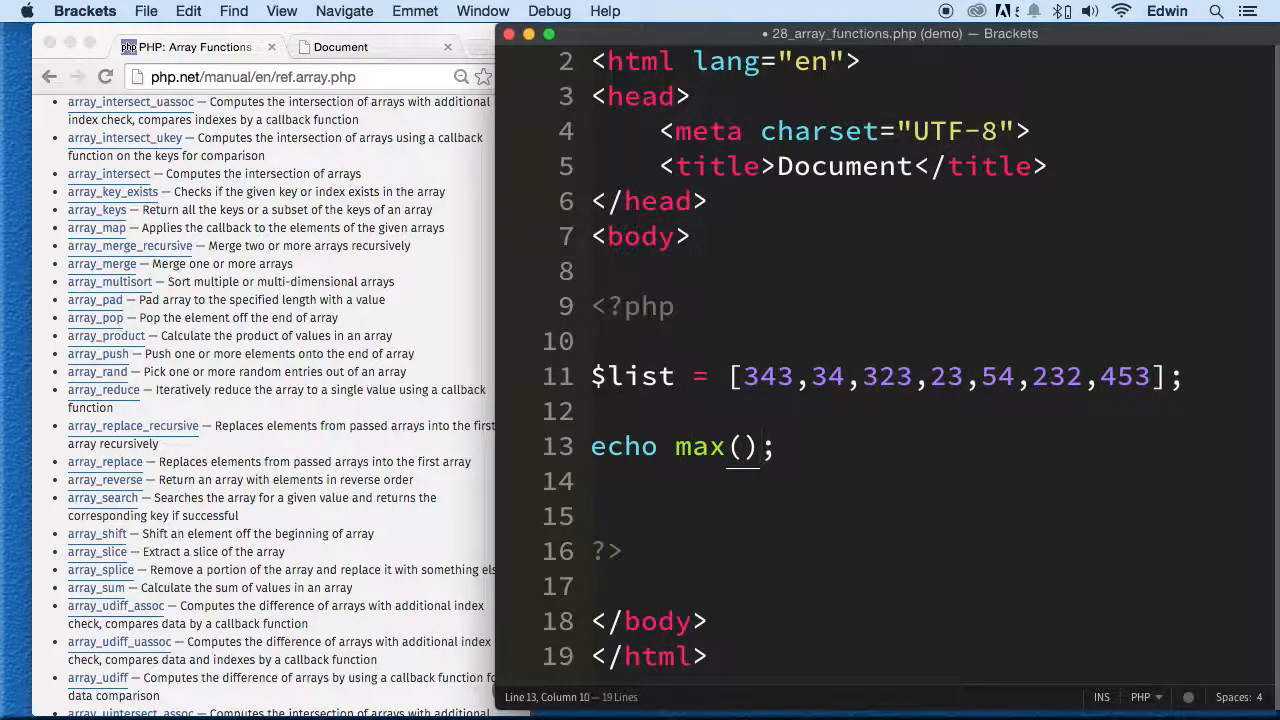
type("$list")
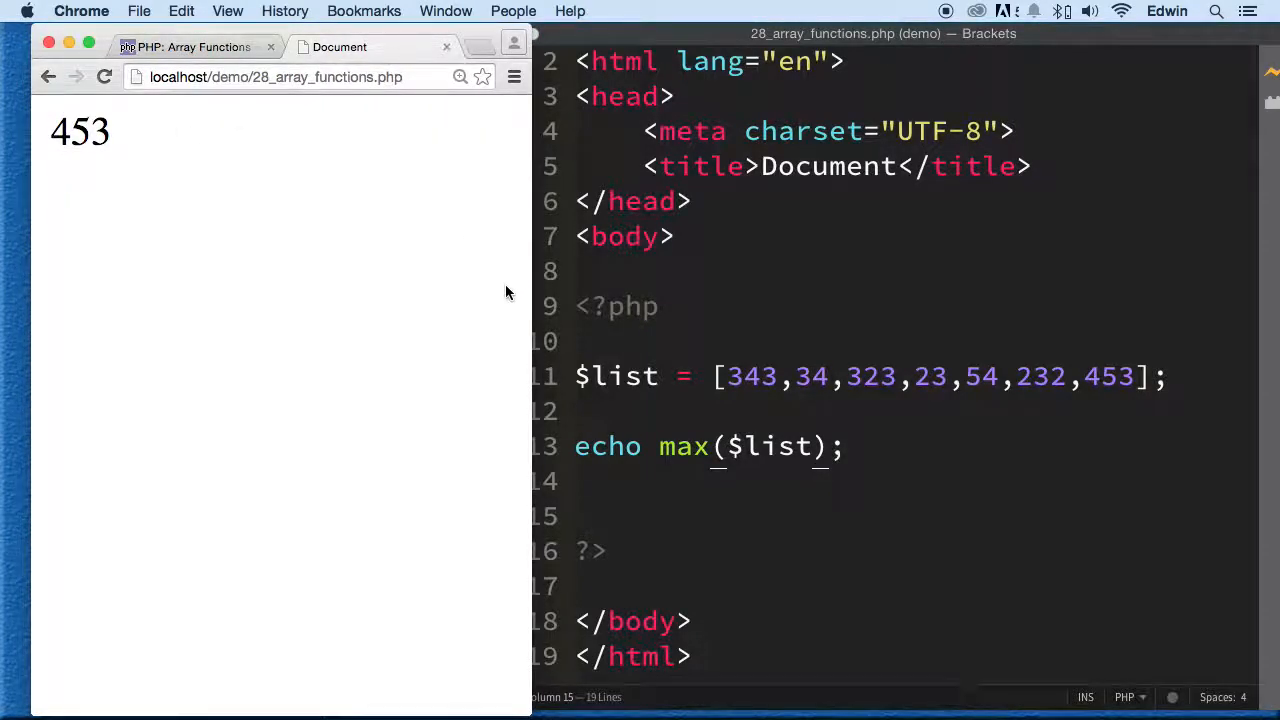
Select the printed maximum 453 in Chrome to confirm the output
double_click(79, 131)
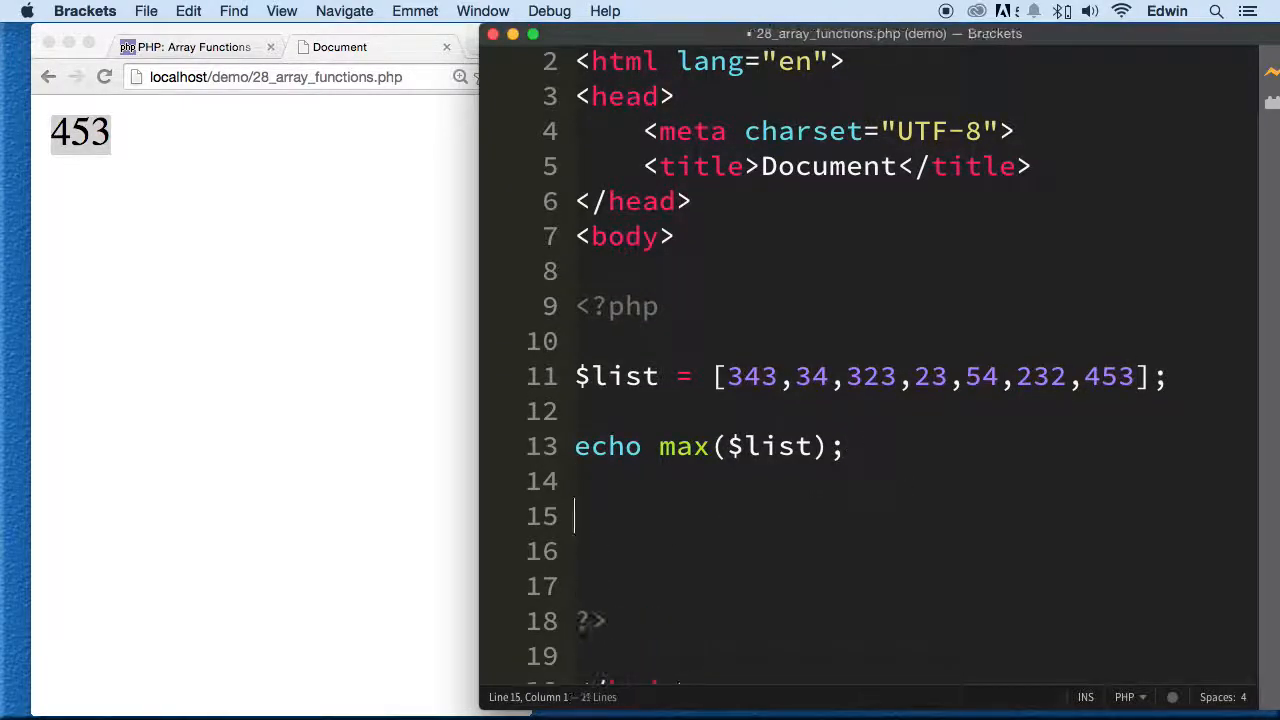
Add echo "<br>"; and echo min($list); so 23 prints beneath 453
type("echo")
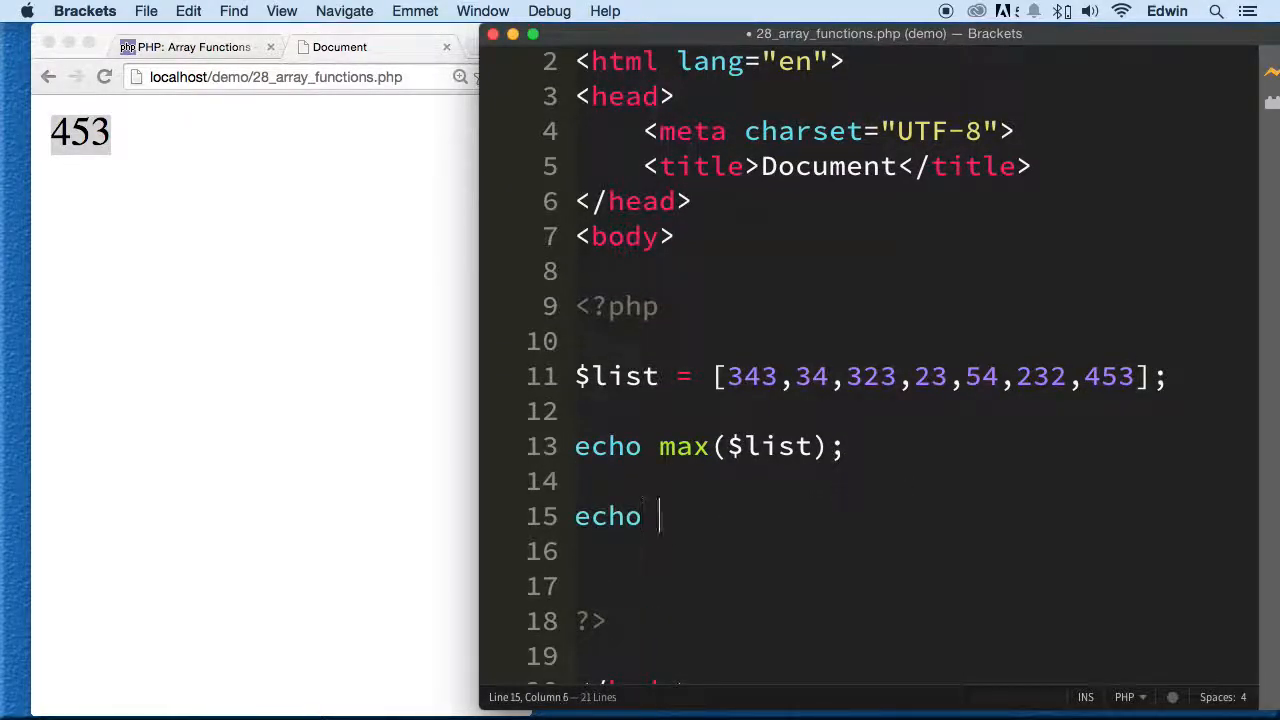
type("\"\"")
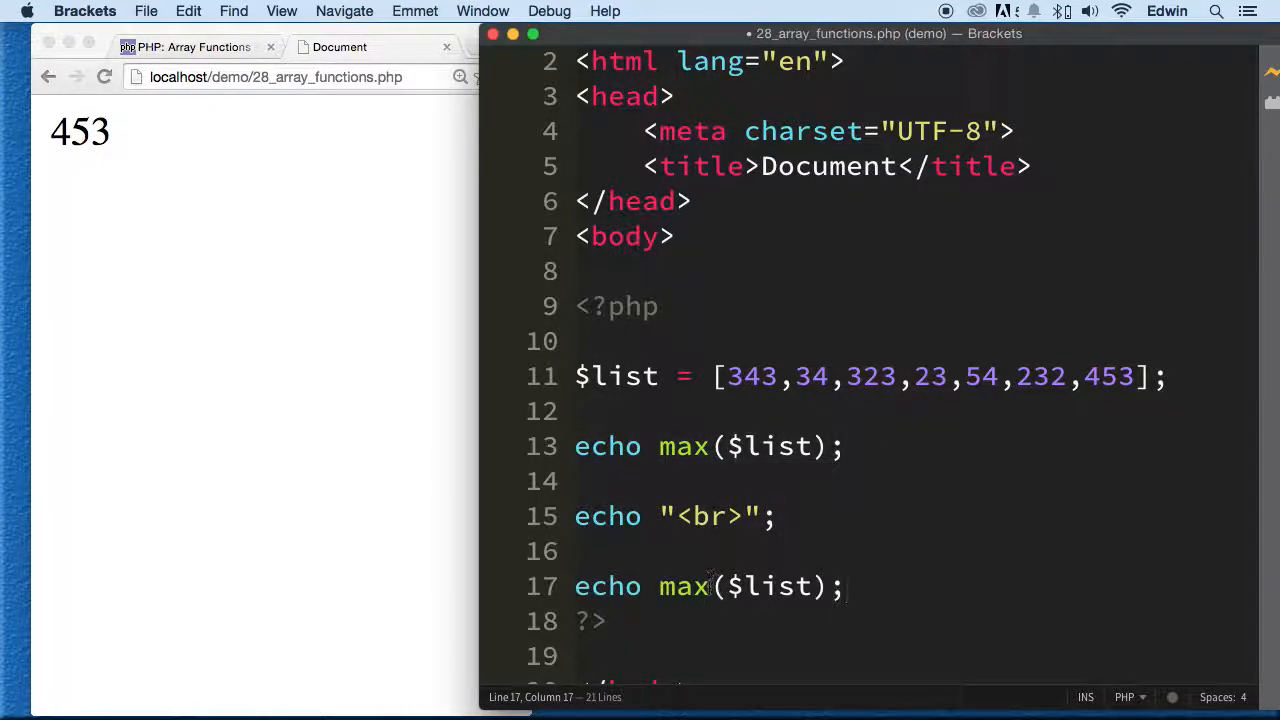
type("min")
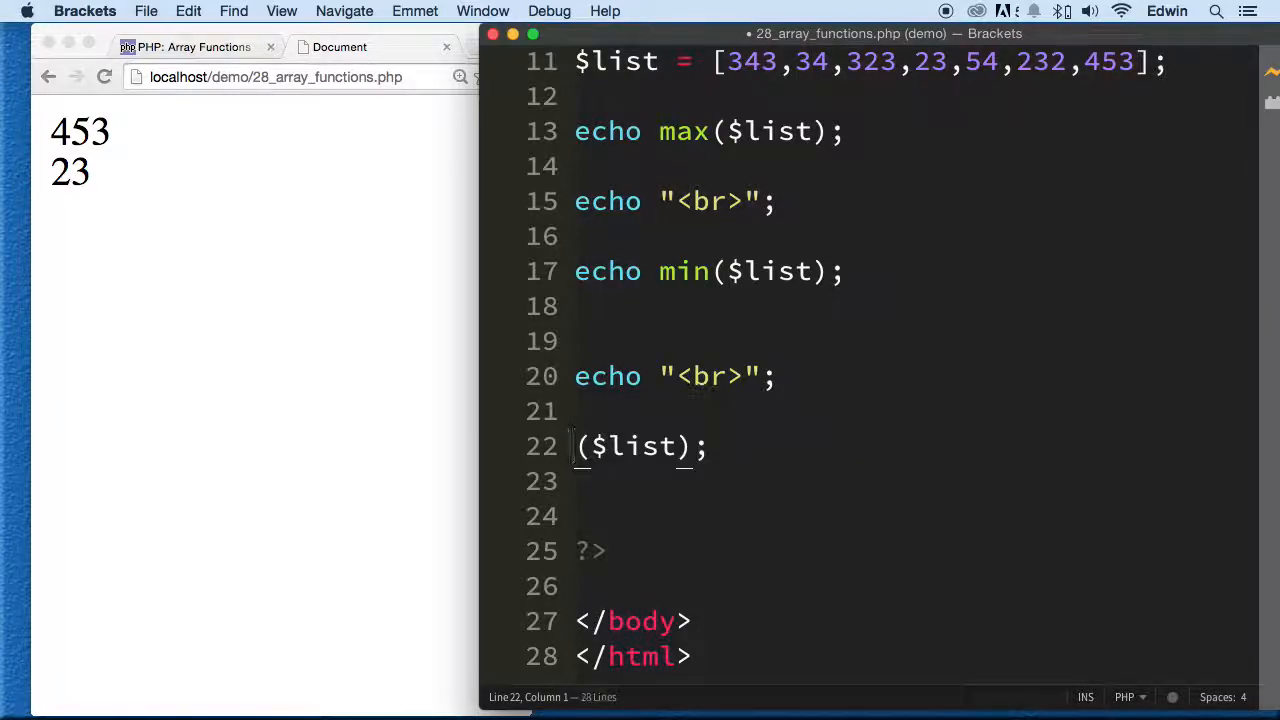
Add print_r($list); and widen Chrome to see the full indexed array output
type("print_")
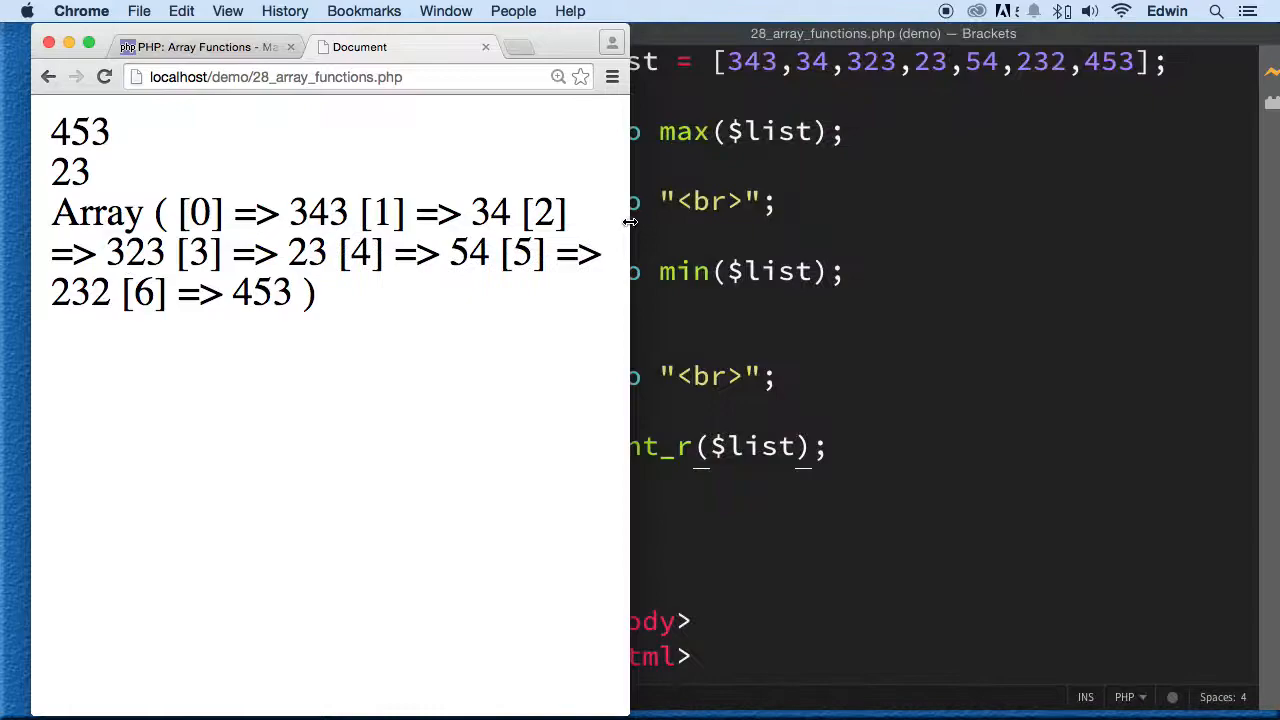
mouse_move(390, 362)
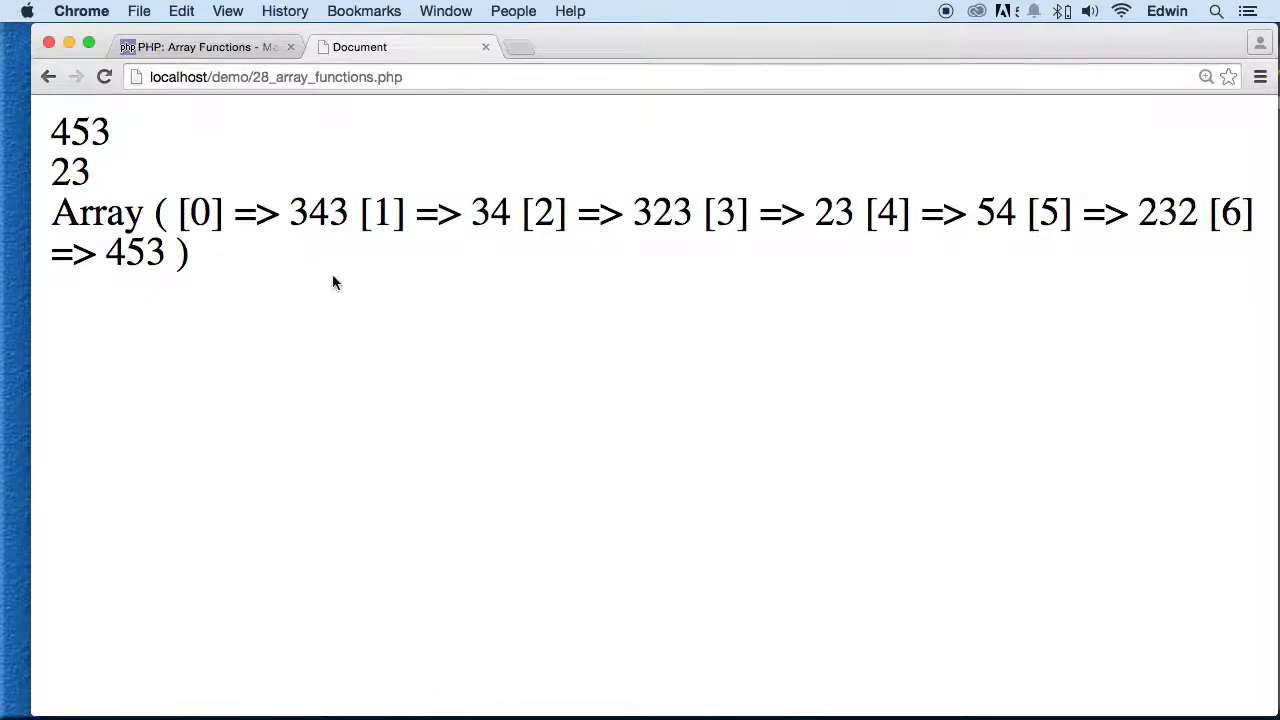
left_click_drag(178, 212, 310, 212)
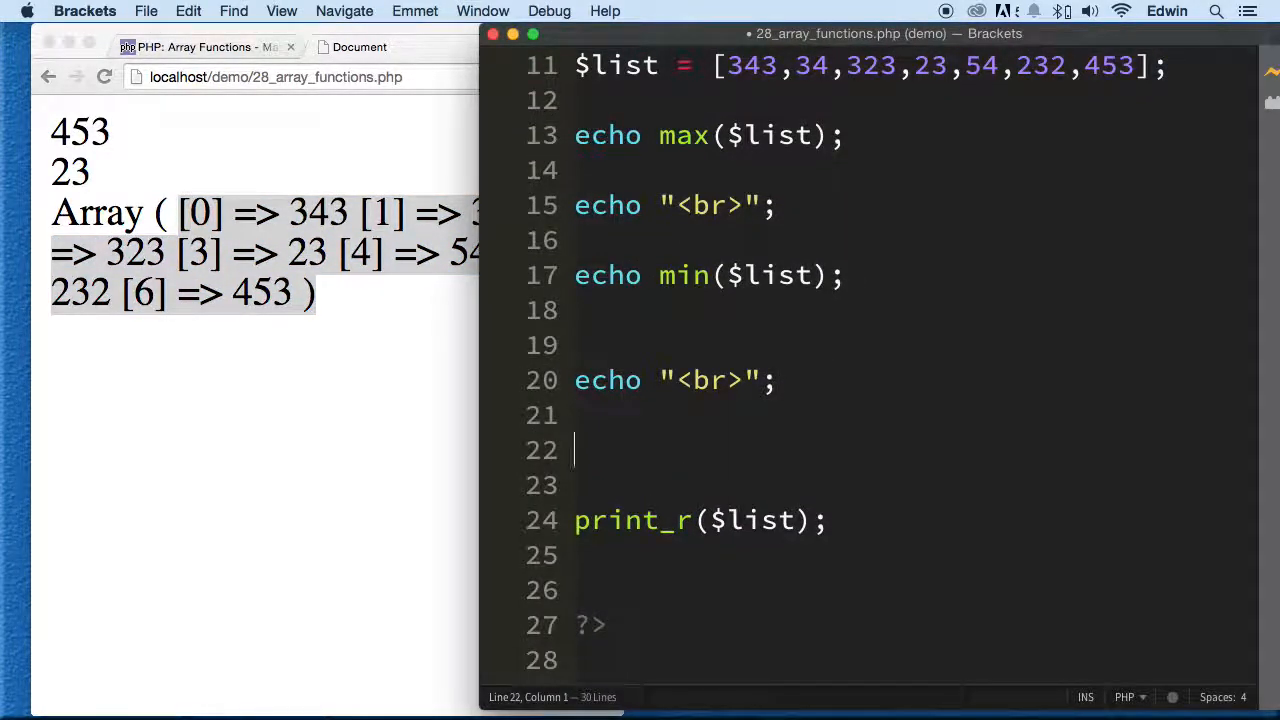
Insert sort($list); above print_r so the array prints ascending from 23 to 453
type("sort()")
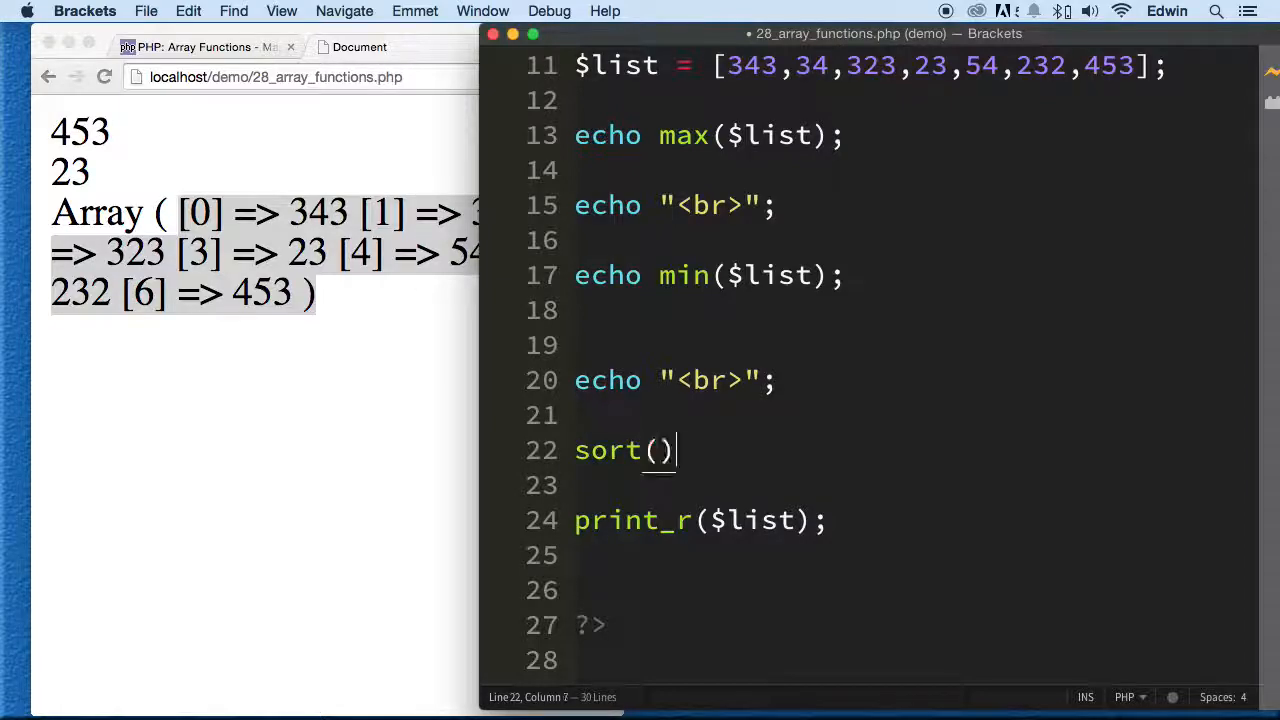
type("$li")
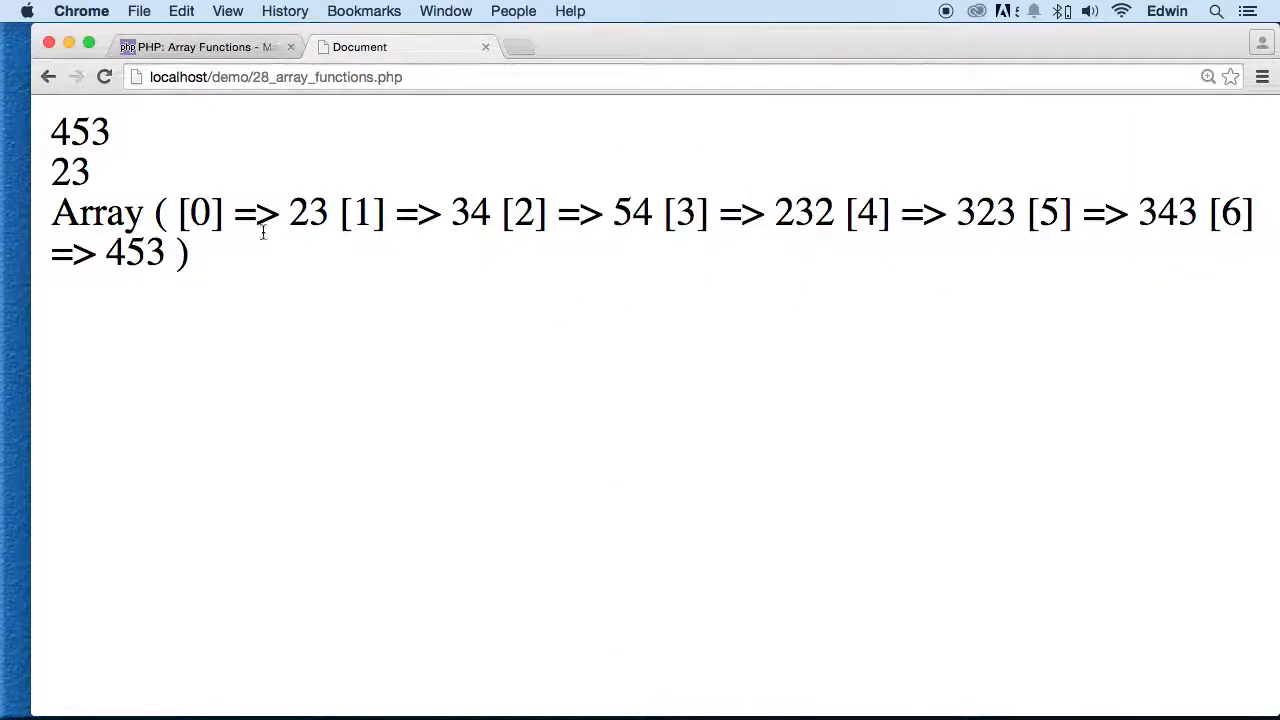
double_click(464, 212)
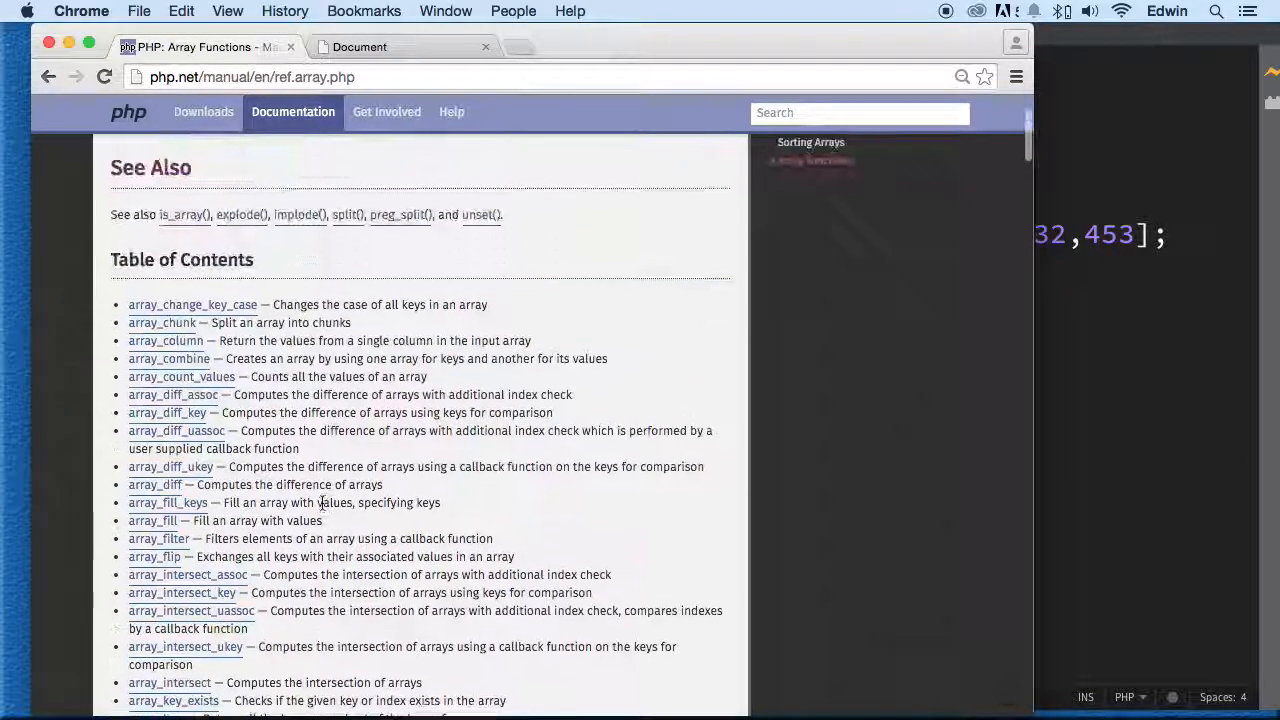
Browse the Array Functions contents and go to the in_array manual page
scroll("down", 3)
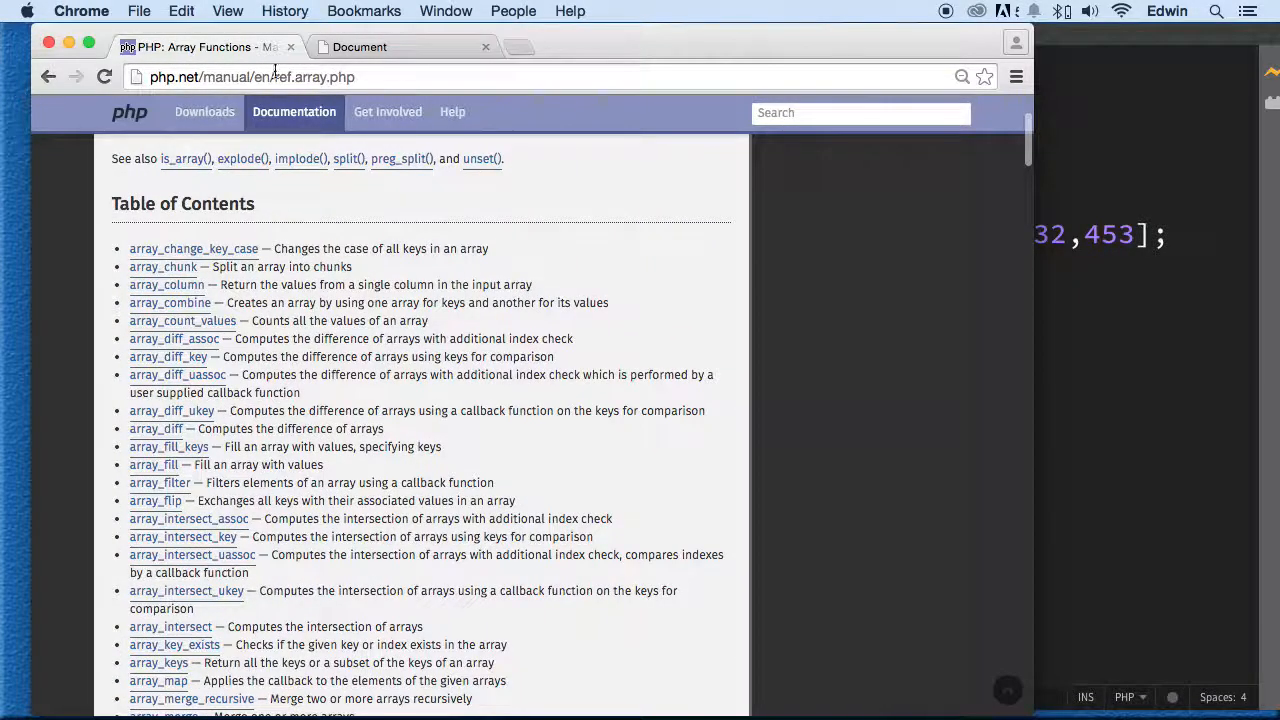
left_click(250, 77)
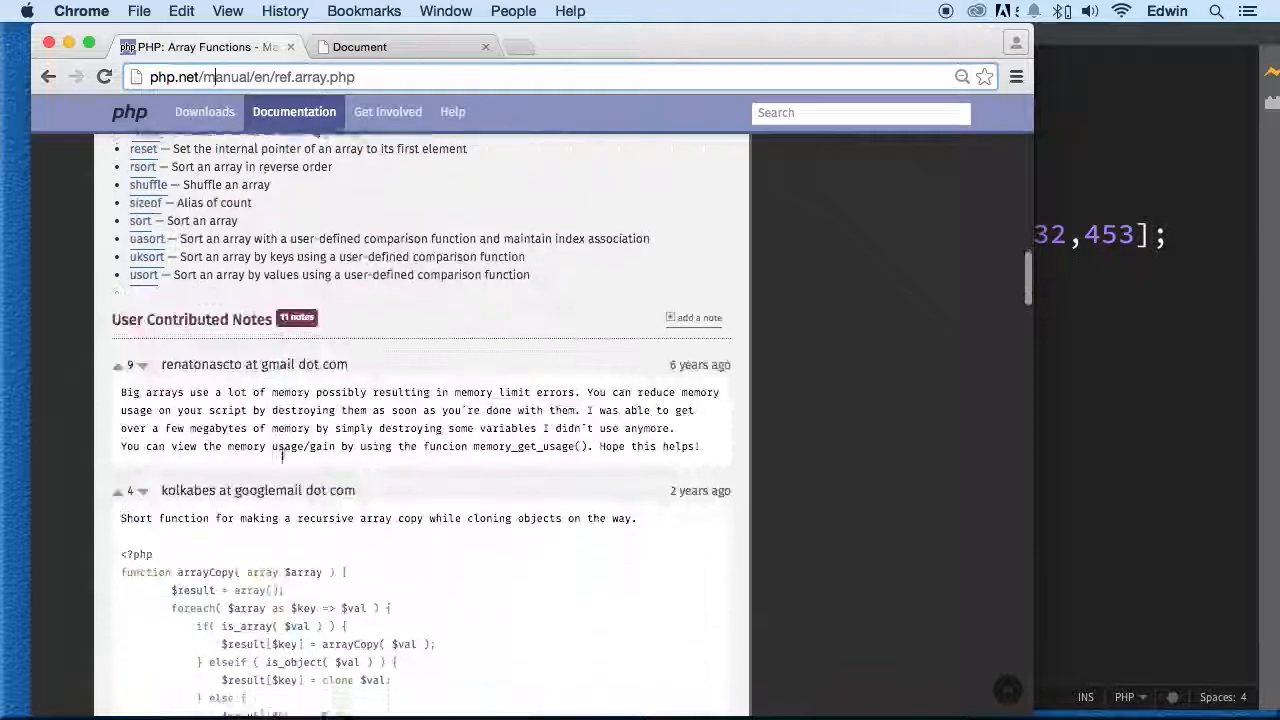
scroll("up", 3)
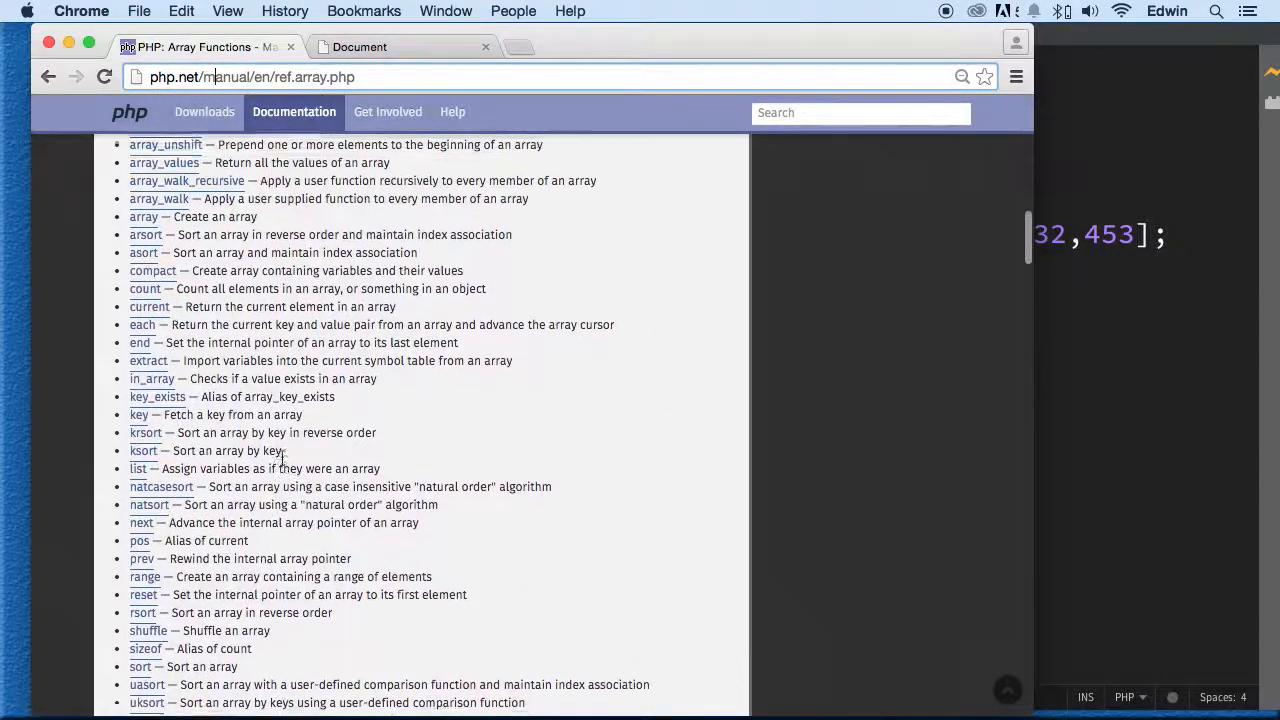
left_click(152, 378)
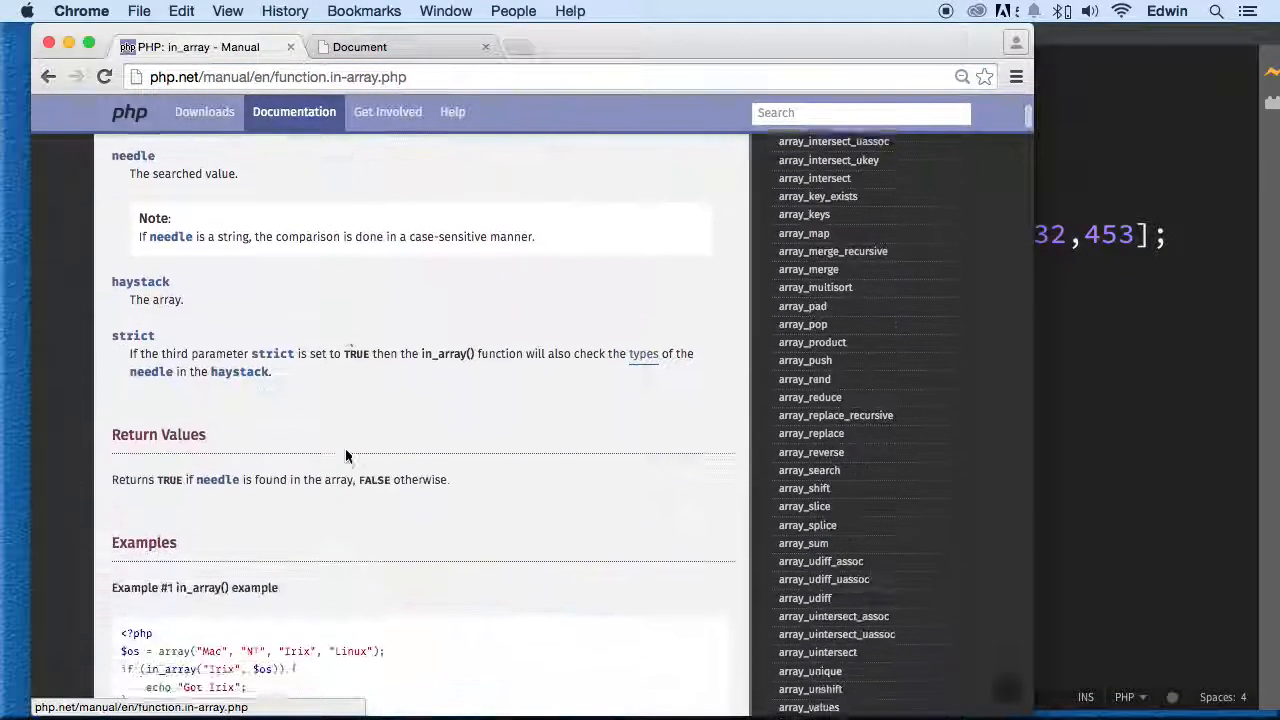
Scroll to the in_array examples and select the strict-check example code, then deselect
scroll("down", 3)
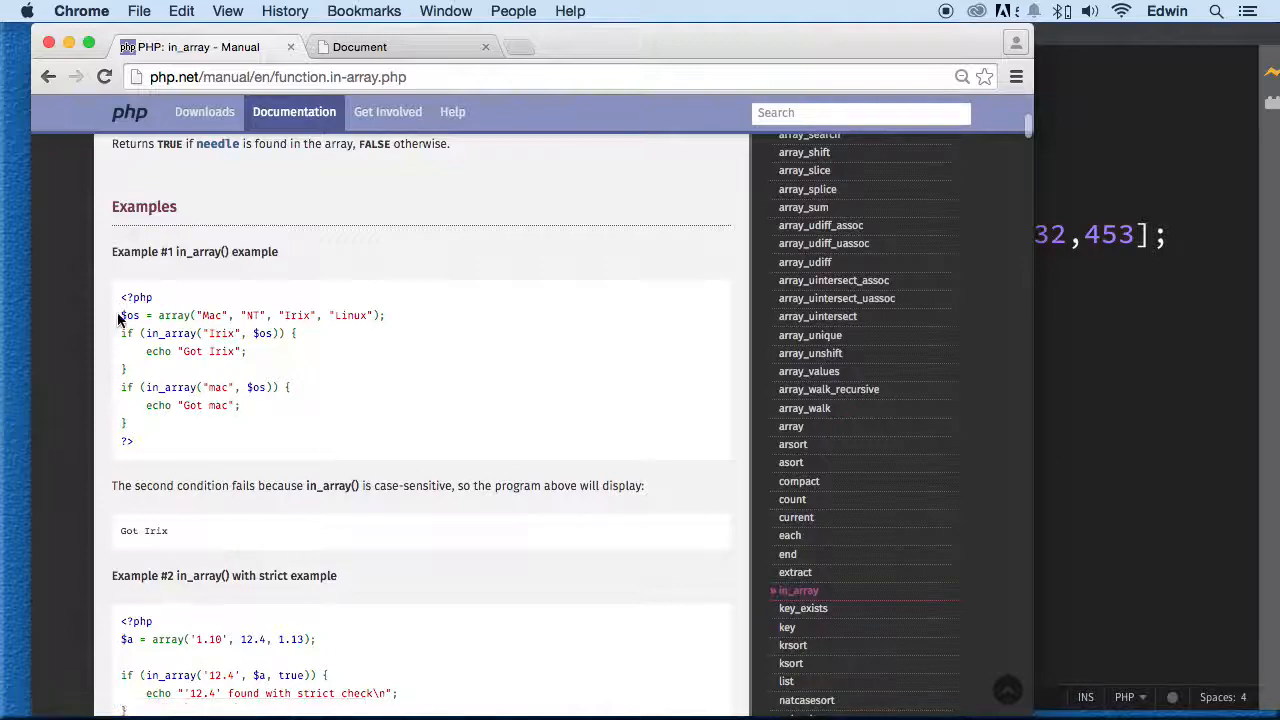
scroll("down", 3)
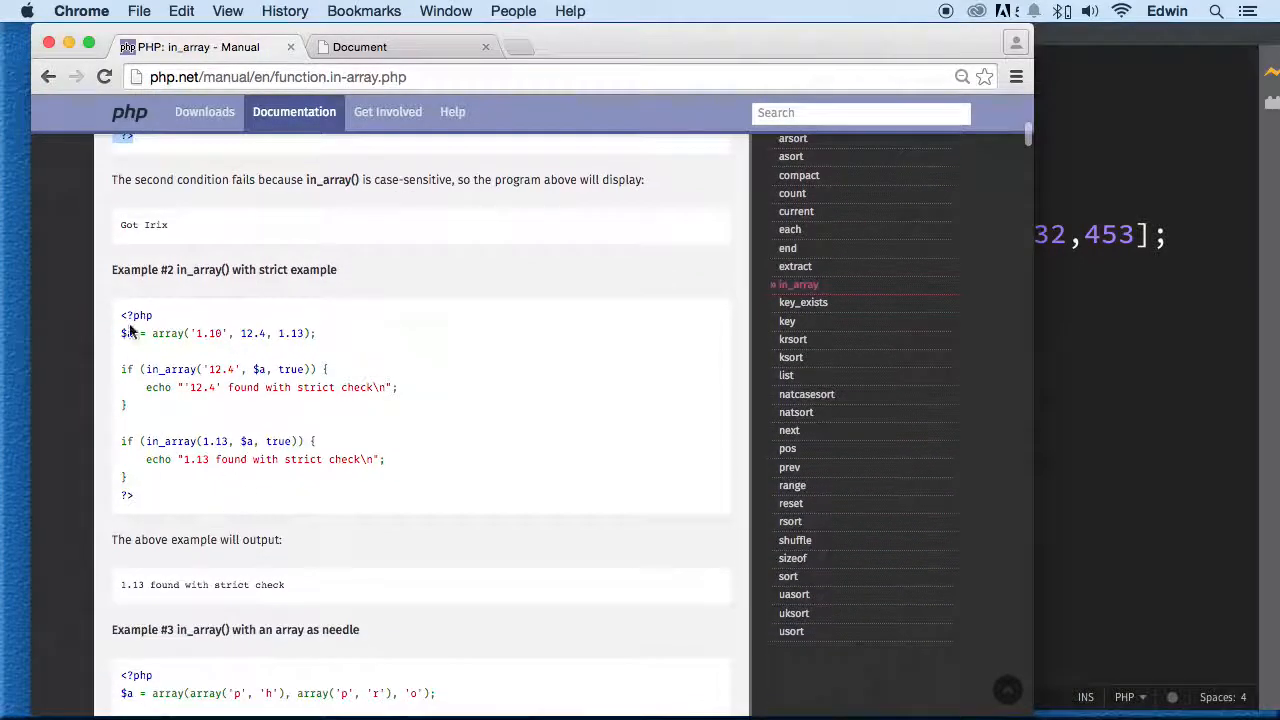
left_click_drag(124, 333, 432, 497)
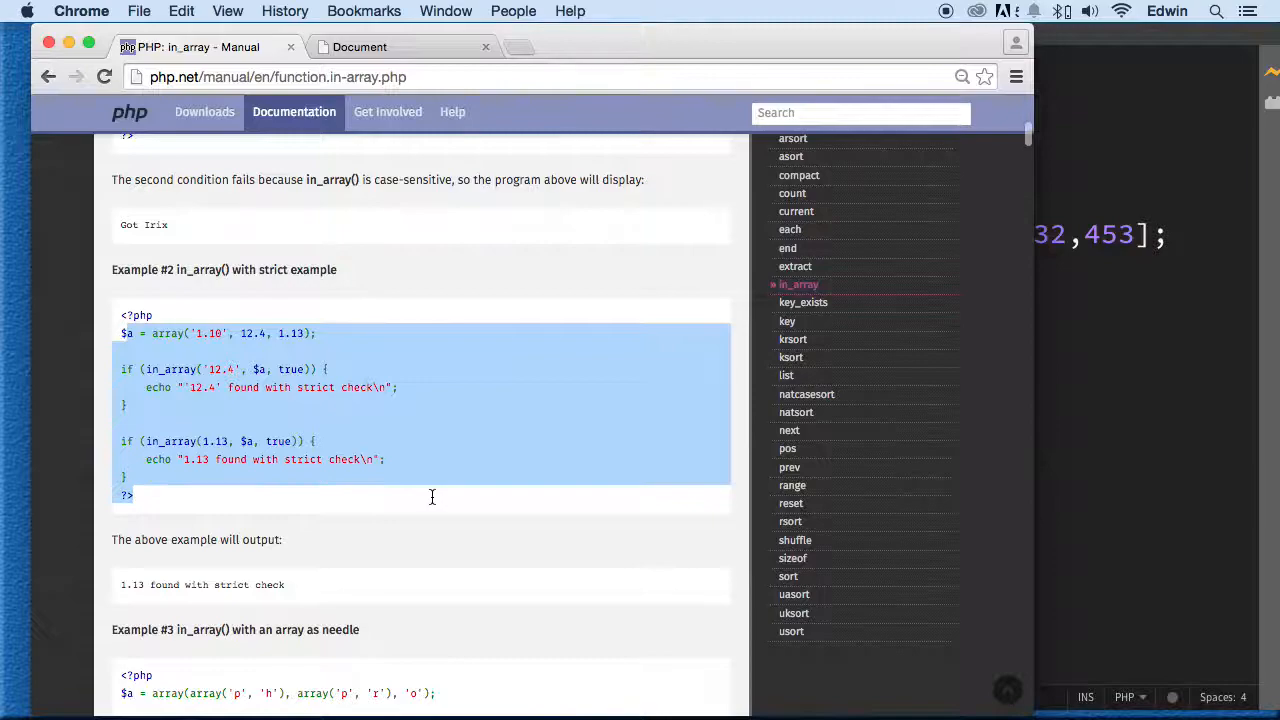
left_click(547, 572)
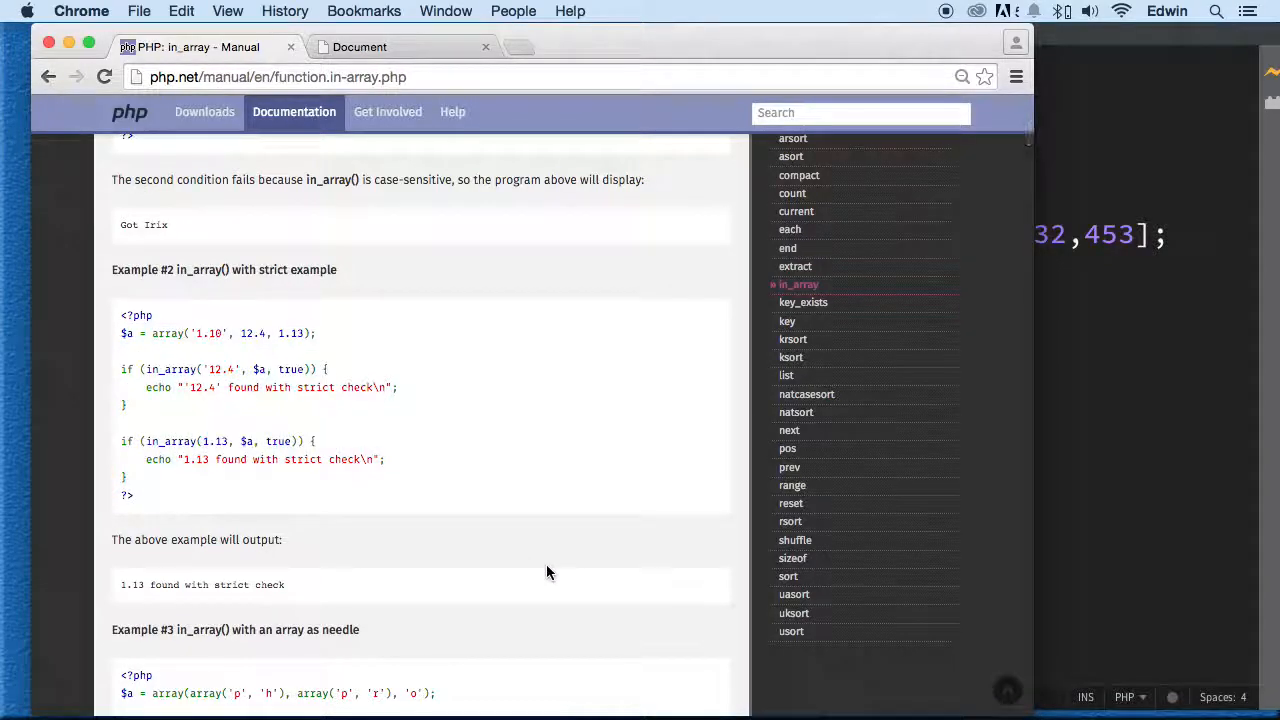